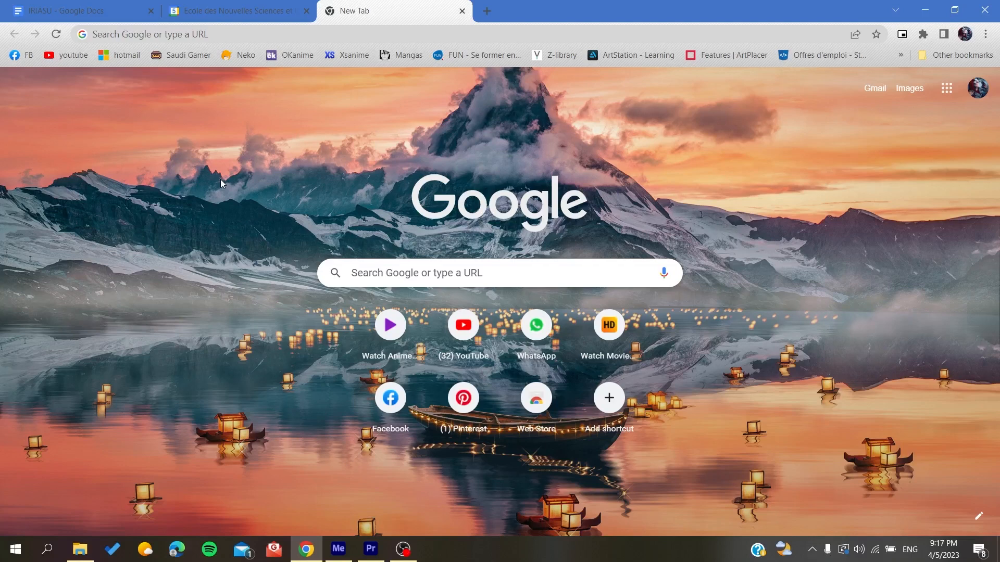
- Open a new Chrome tab and briefly view, then close, the Google account page
{"action": "left_click", "coordinate": [306, 11]}
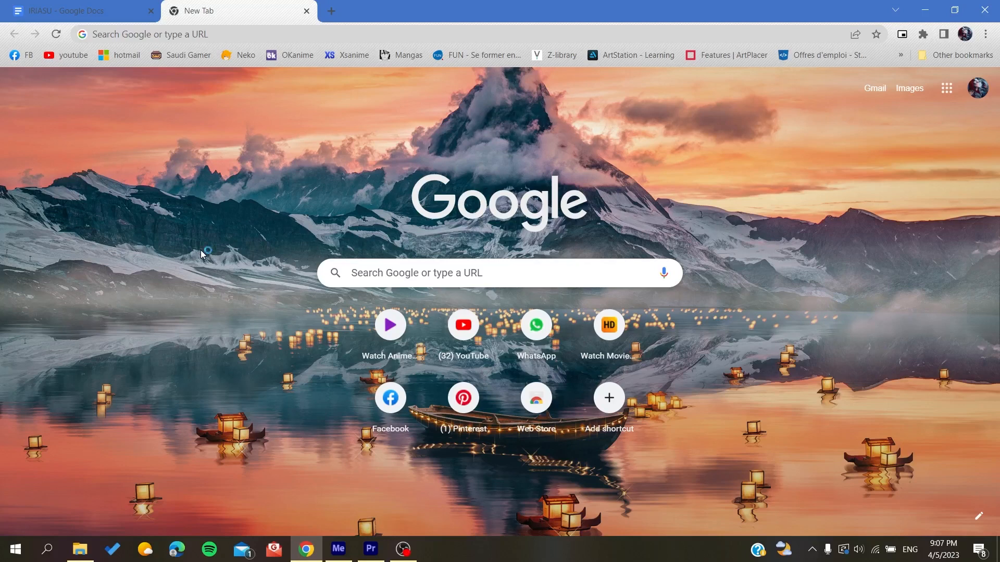
{"action": "mouse_move", "coordinate": [238, 52]}
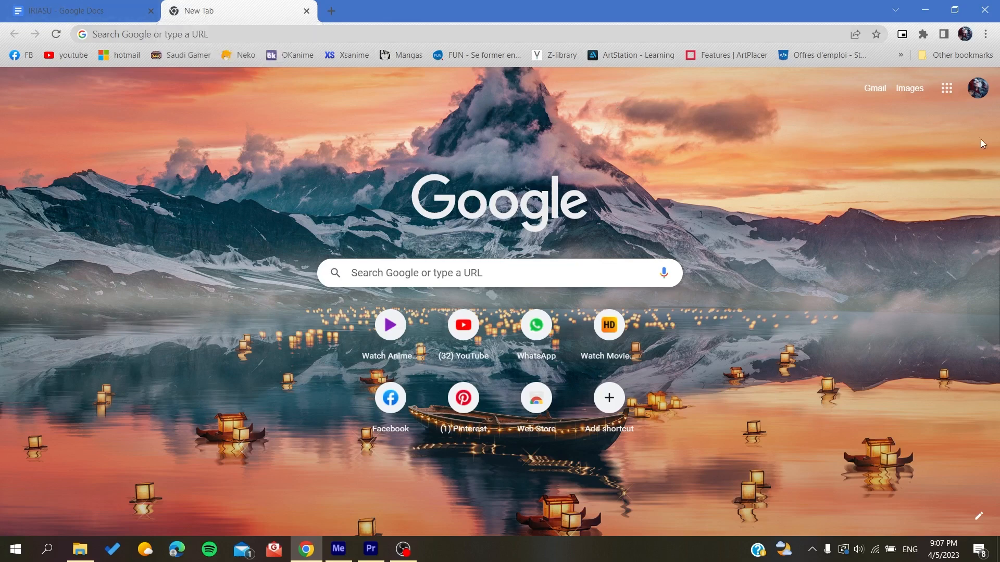
{"action": "left_click", "coordinate": [965, 34]}
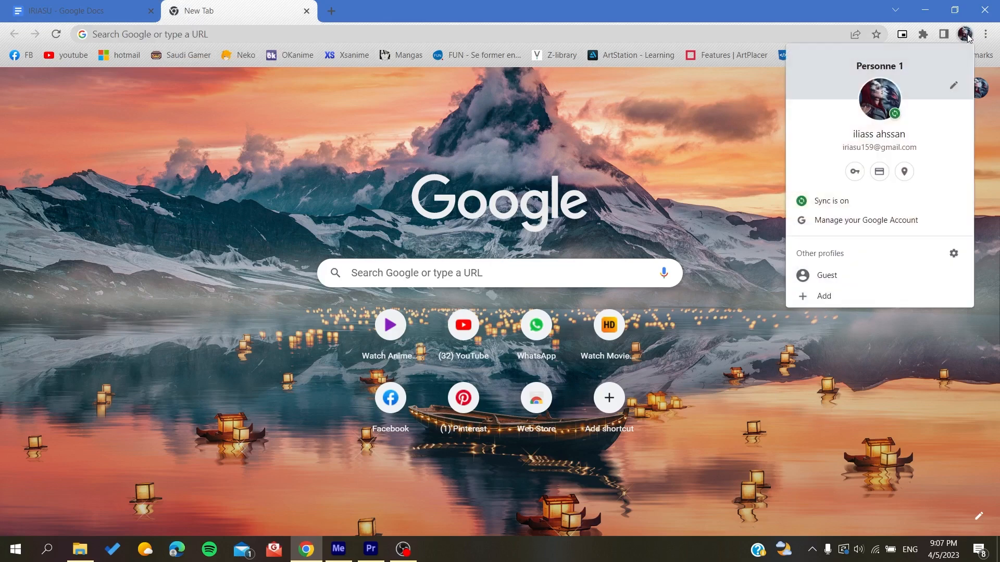
{"action": "left_click", "coordinate": [865, 220]}
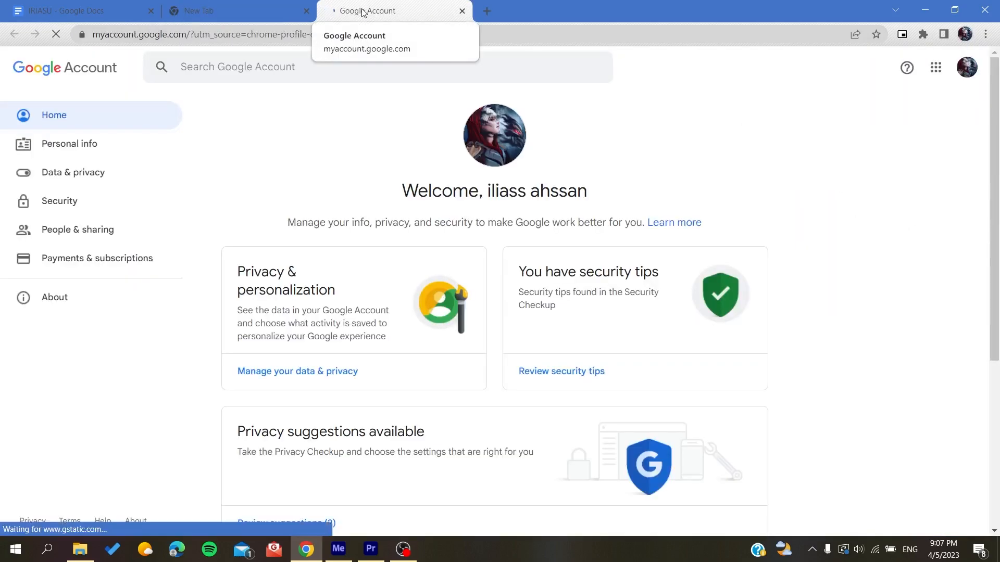
{"action": "left_click", "coordinate": [462, 11]}
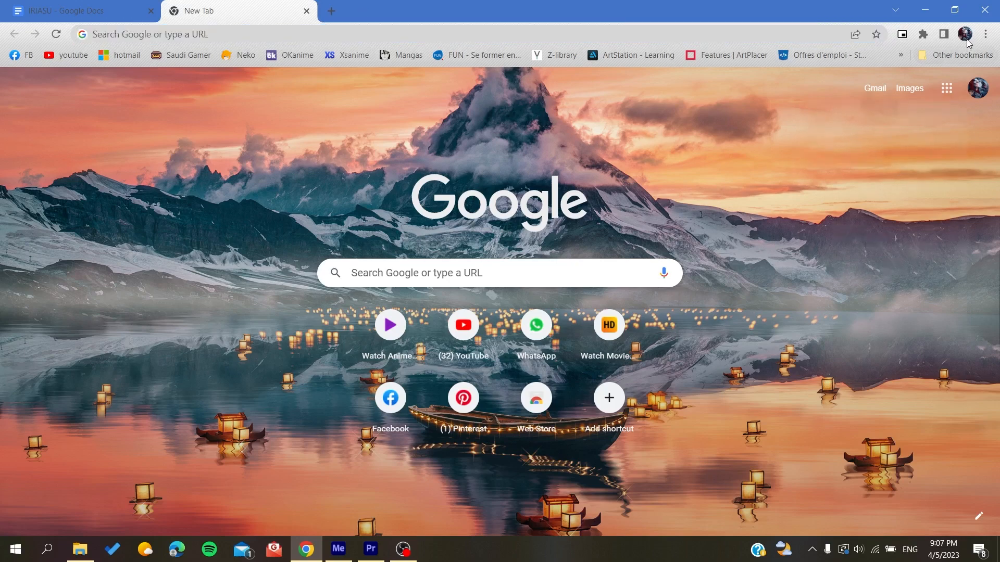
{"action": "left_click", "coordinate": [965, 34]}
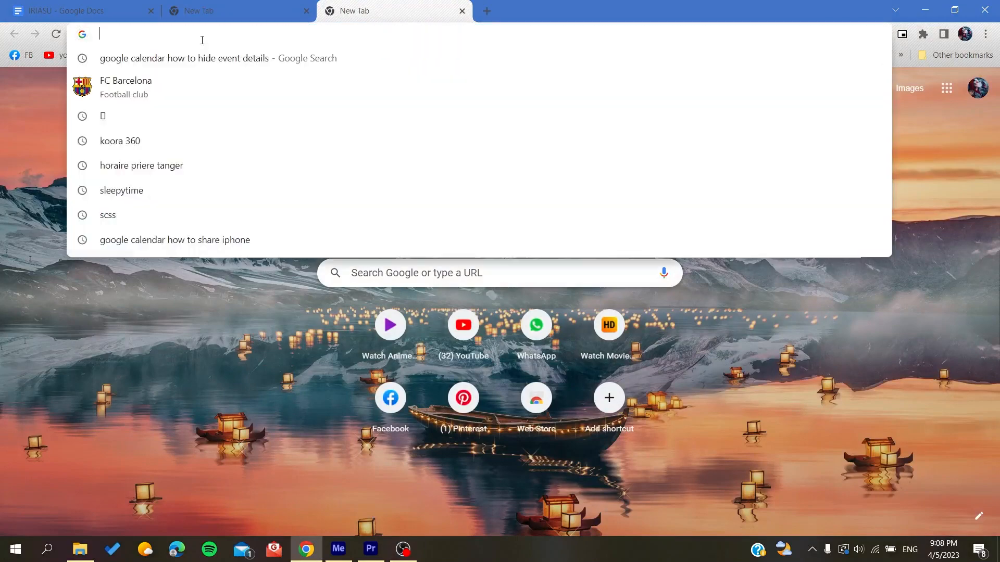
- Go to Google and launch Calendar from the Google apps grid
{"action": "type", "text": "google.com"}
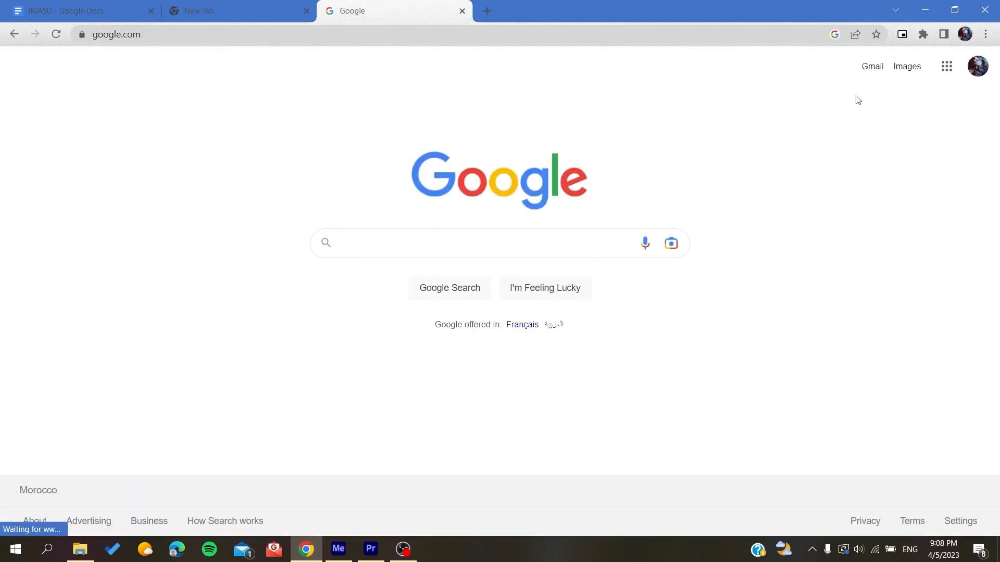
{"action": "mouse_move", "coordinate": [977, 66]}
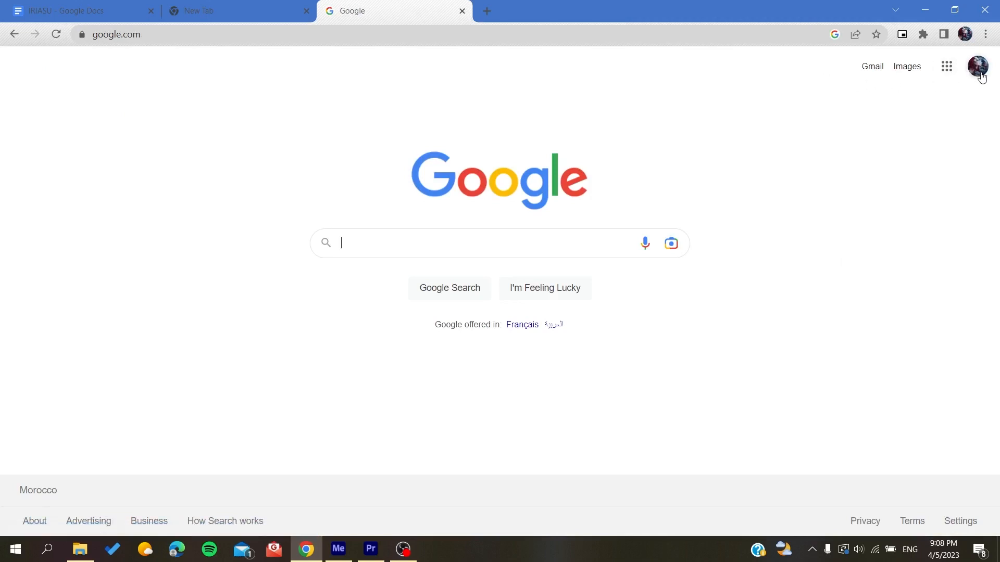
{"action": "mouse_move", "coordinate": [976, 67]}
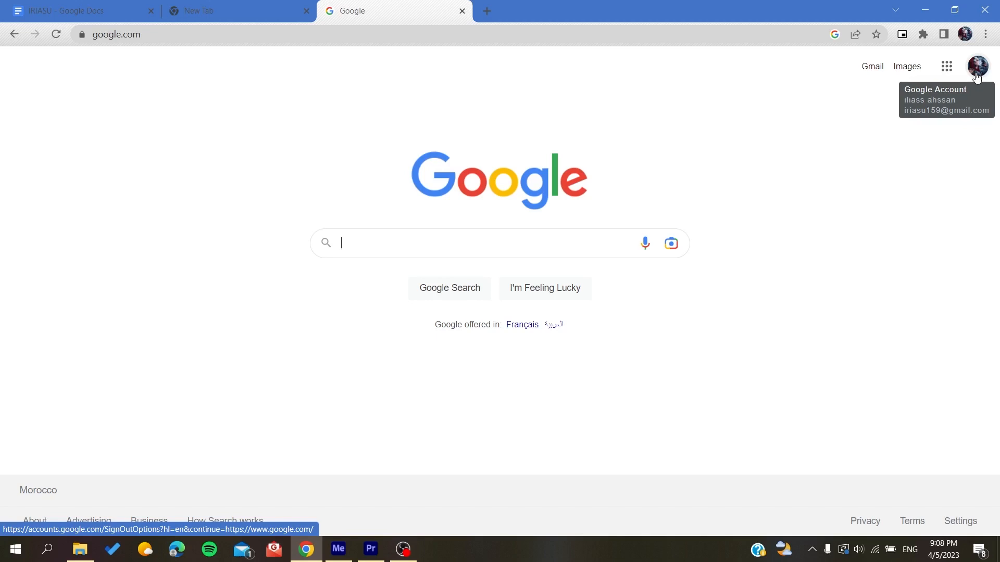
{"action": "left_click", "coordinate": [977, 66]}
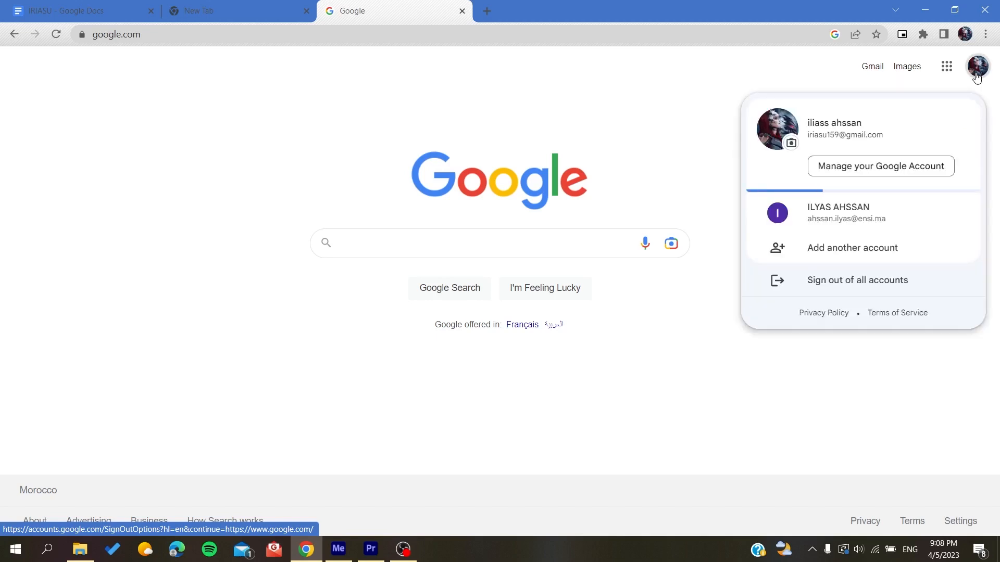
{"action": "left_click", "coordinate": [946, 66]}
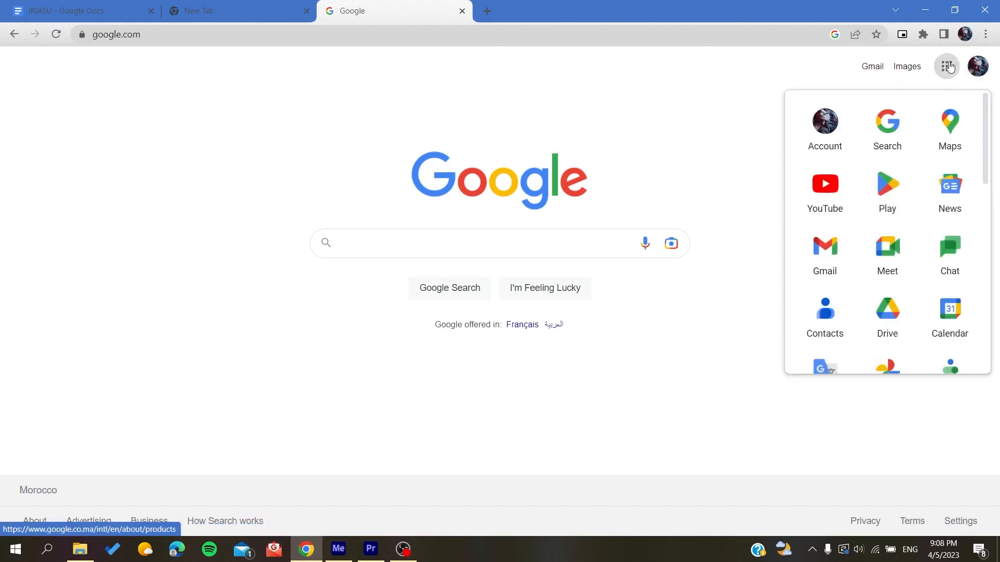
{"action": "left_click", "coordinate": [948, 315]}
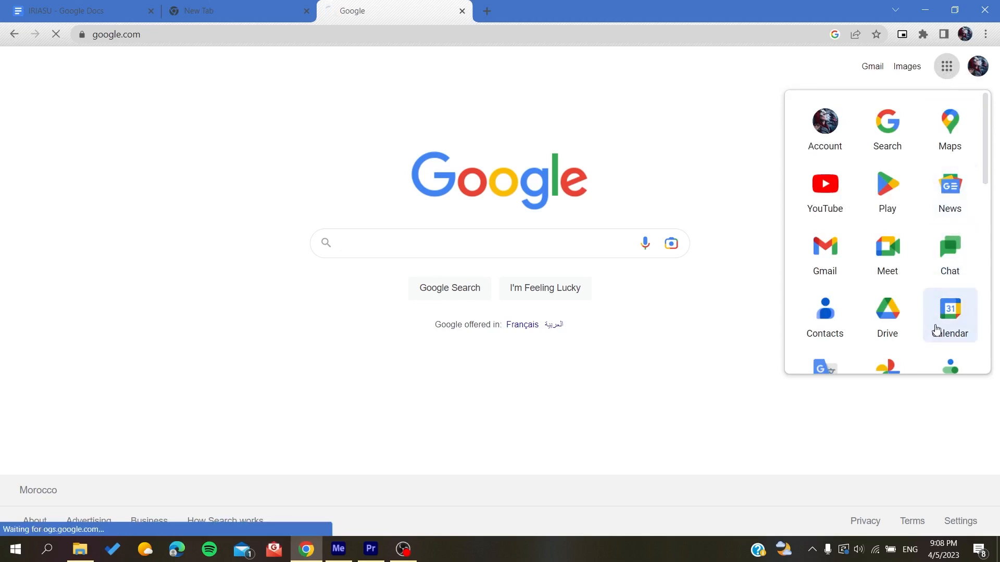
- Scroll the Calendar sidebar and open More insights for September 1–30, 2023
{"action": "left_click", "coordinate": [949, 312]}
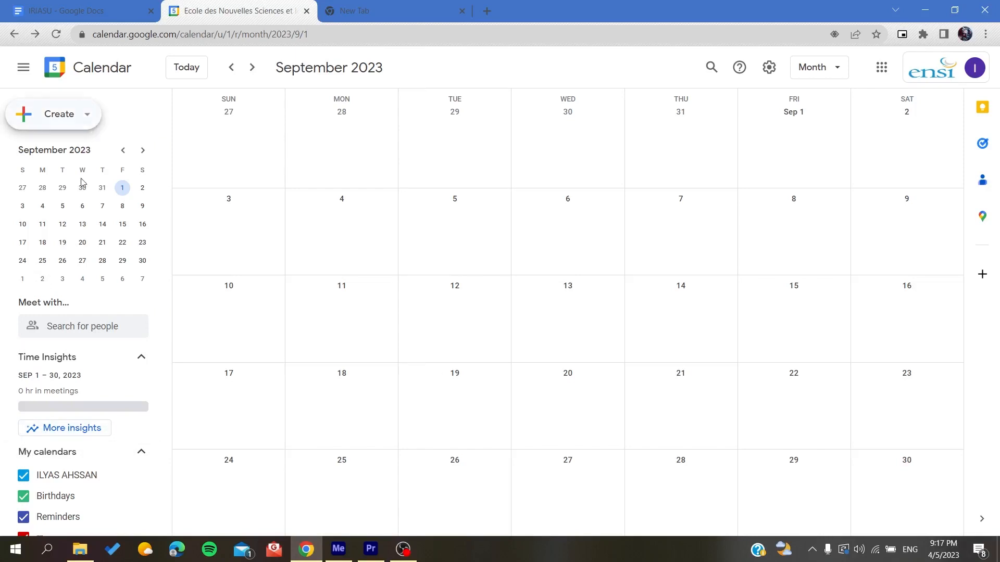
{"action": "mouse_move", "coordinate": [139, 83]}
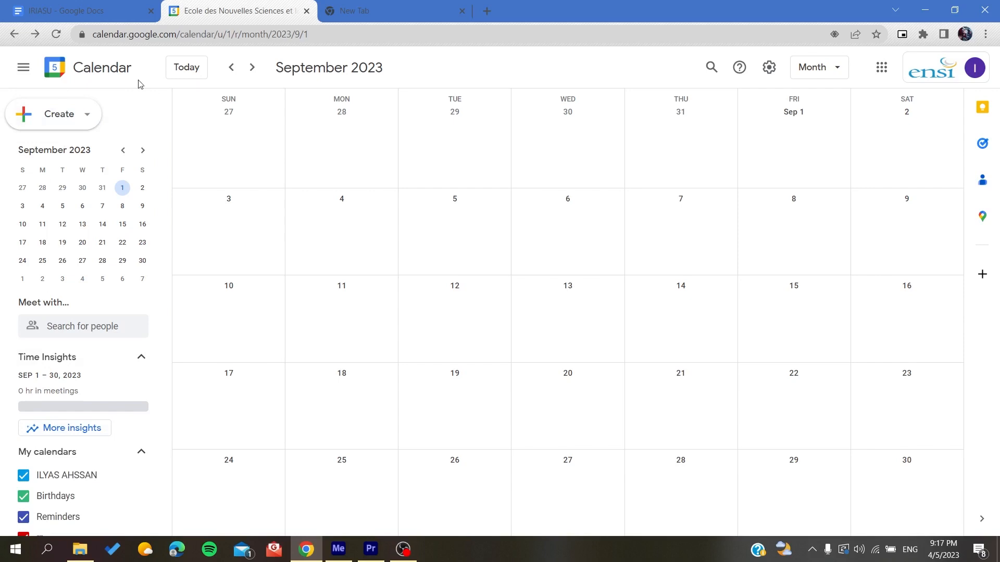
{"action": "scroll", "scroll_direction": "down", "scroll_amount": 3}
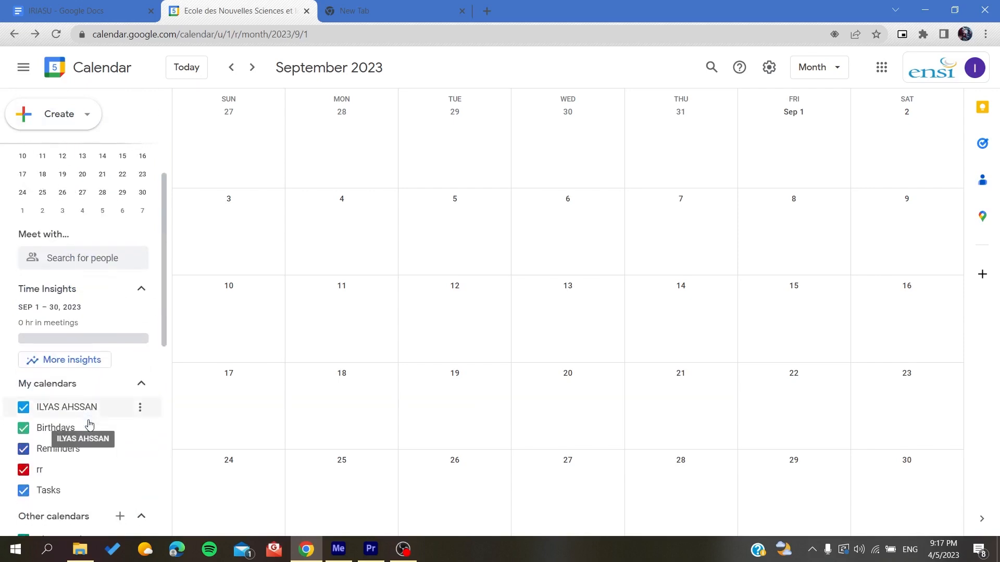
{"action": "scroll", "scroll_direction": "down", "scroll_amount": 3}
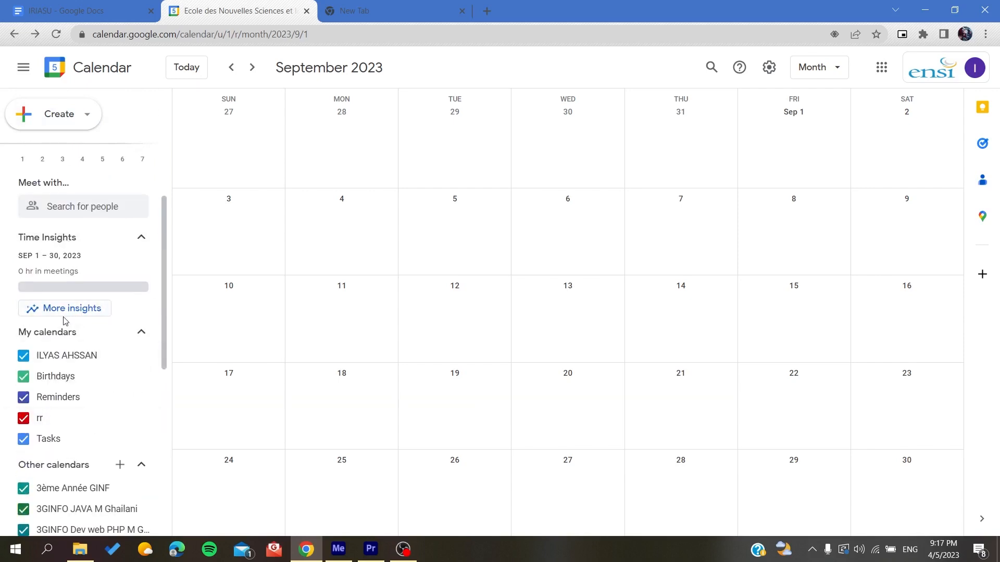
{"action": "left_click", "coordinate": [63, 307]}
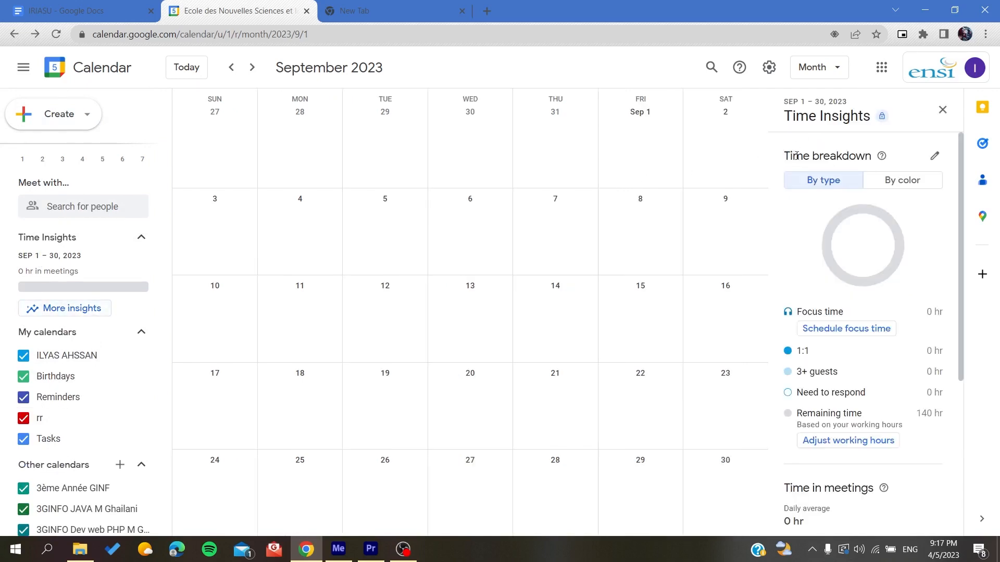
{"action": "double_click", "coordinate": [827, 156]}
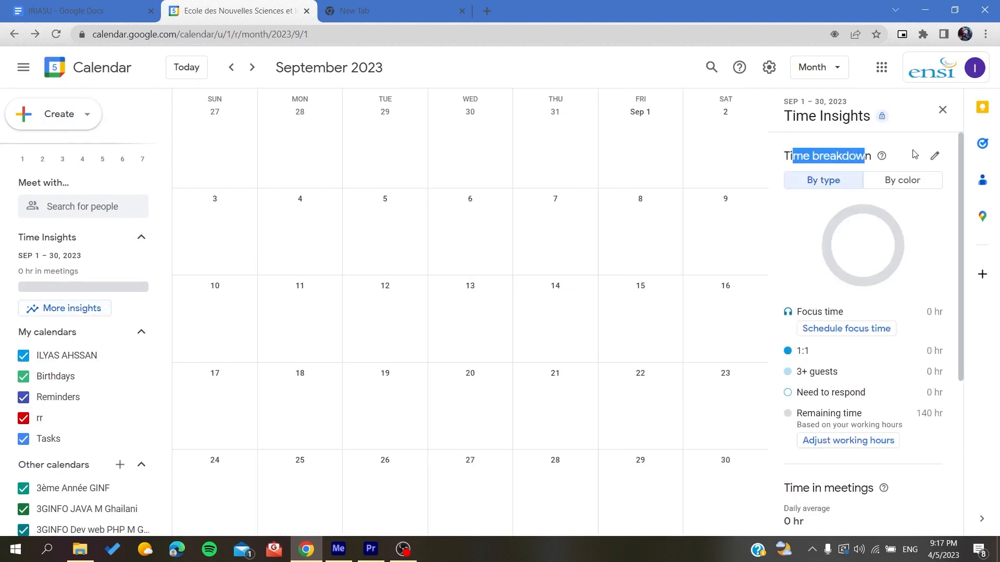
{"action": "mouse_move", "coordinate": [935, 156]}
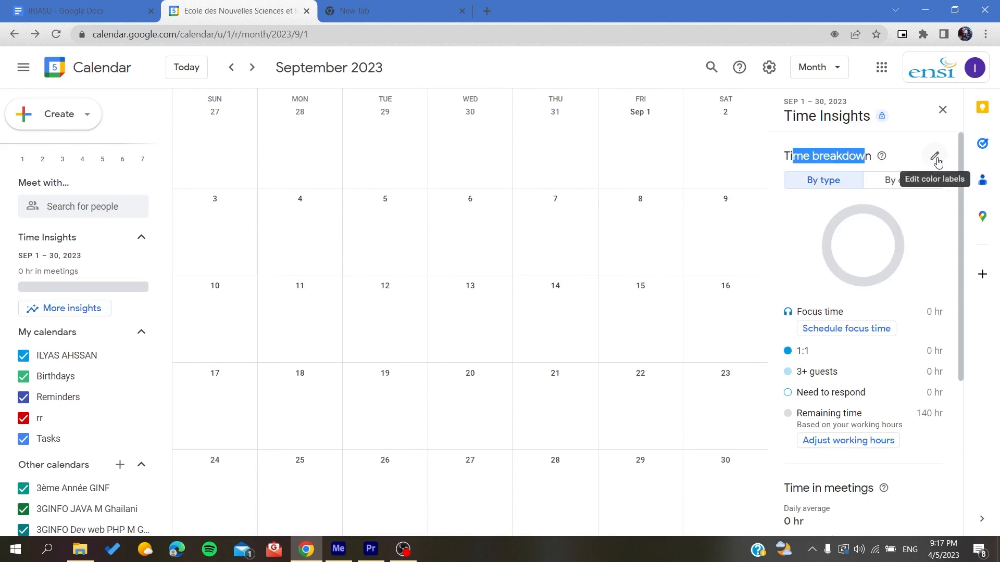
- Rename the yellow Project 1 label to home-project, and break Time Insights down by color
{"action": "left_click", "coordinate": [935, 157]}
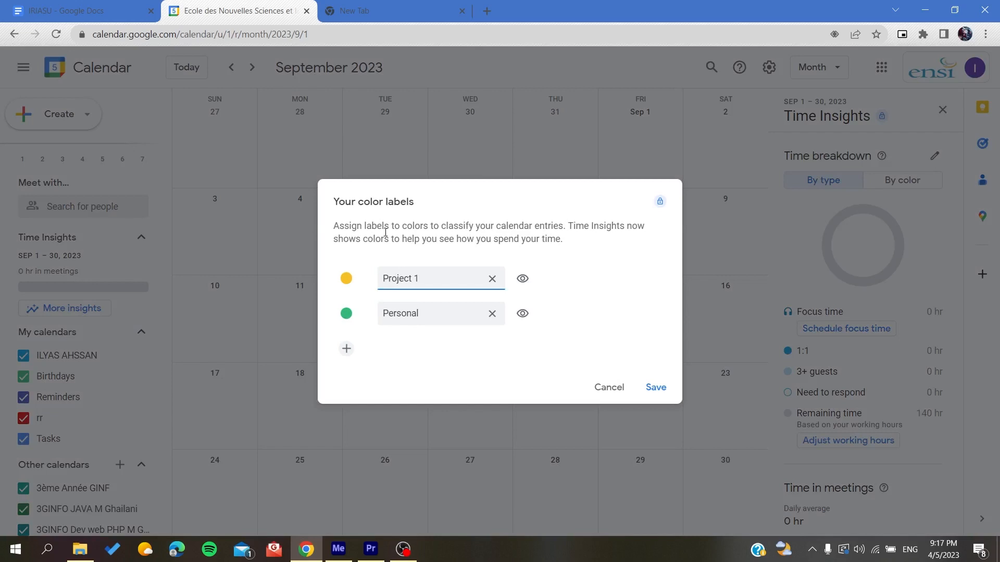
{"action": "mouse_move", "coordinate": [428, 260]}
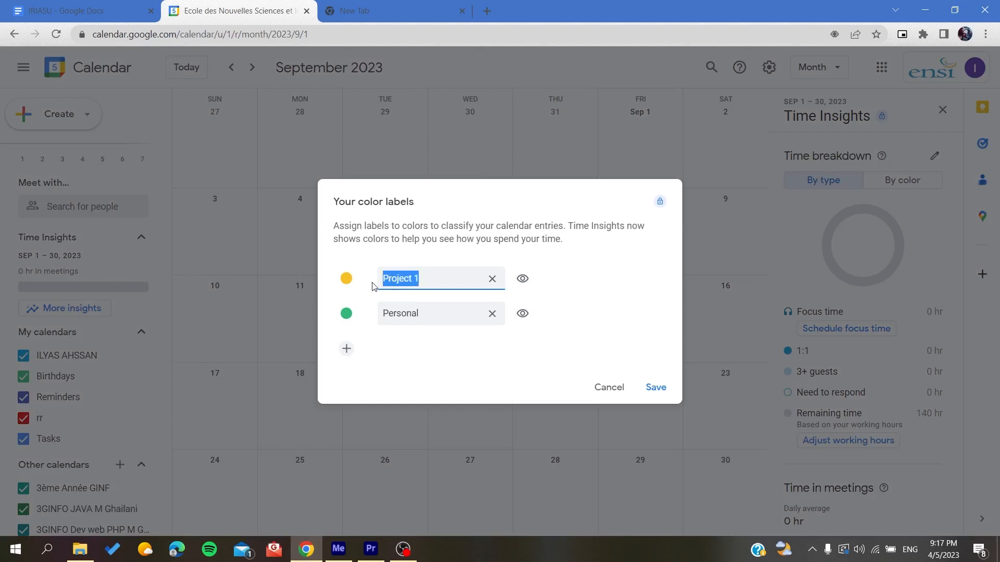
{"action": "type", "text": "home-p"}
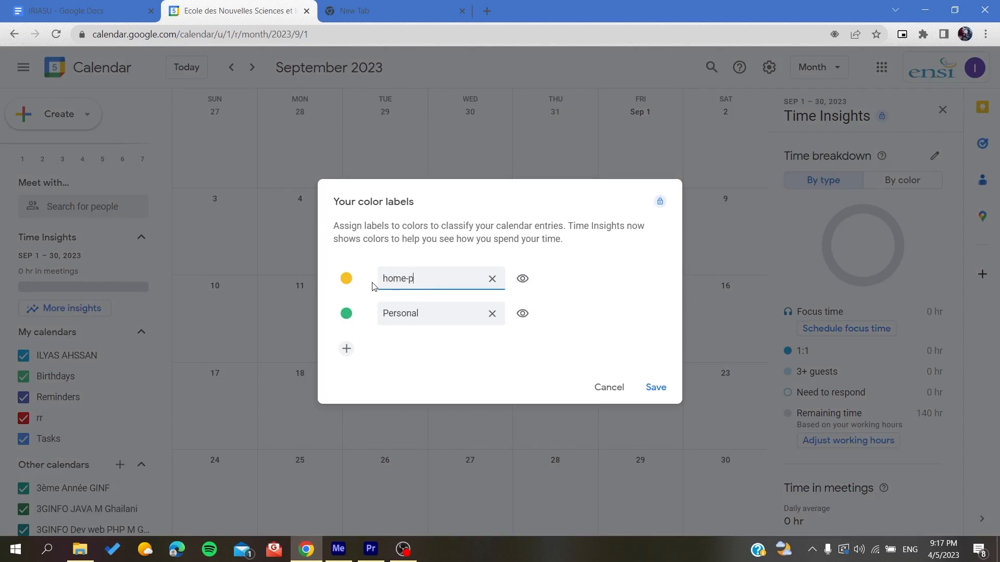
{"action": "type", "text": "roject"}
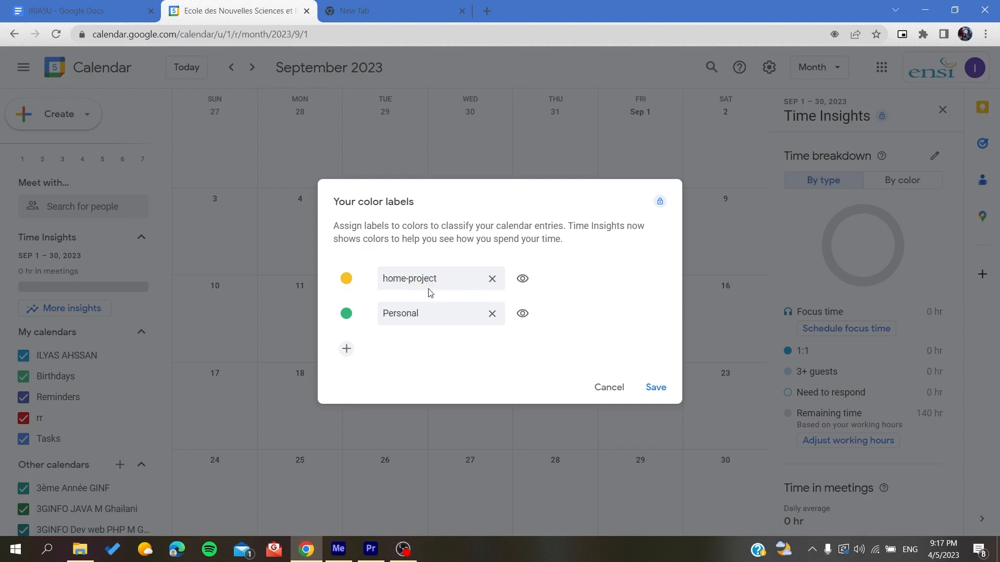
{"action": "left_click", "coordinate": [428, 313]}
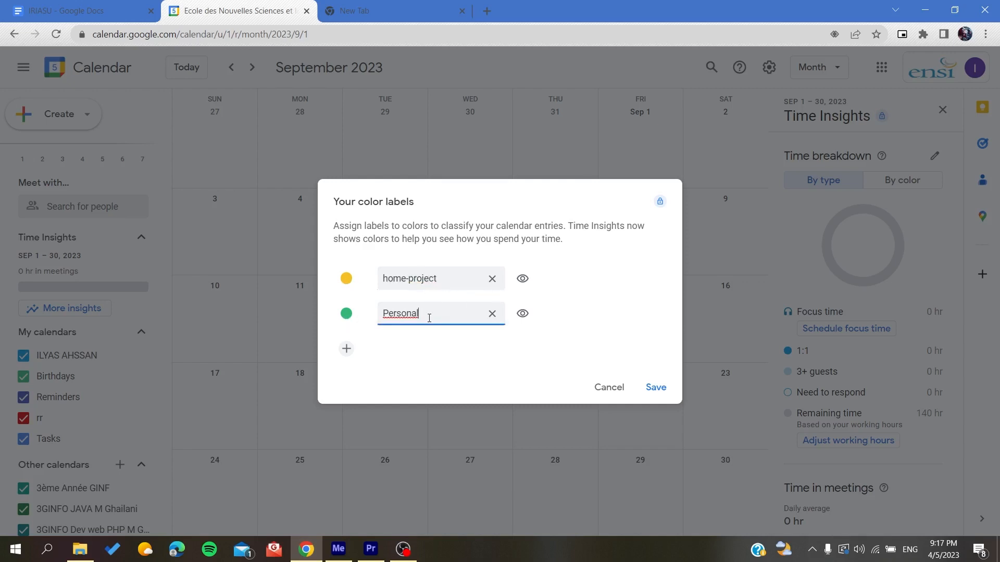
{"action": "left_click", "coordinate": [345, 348]}
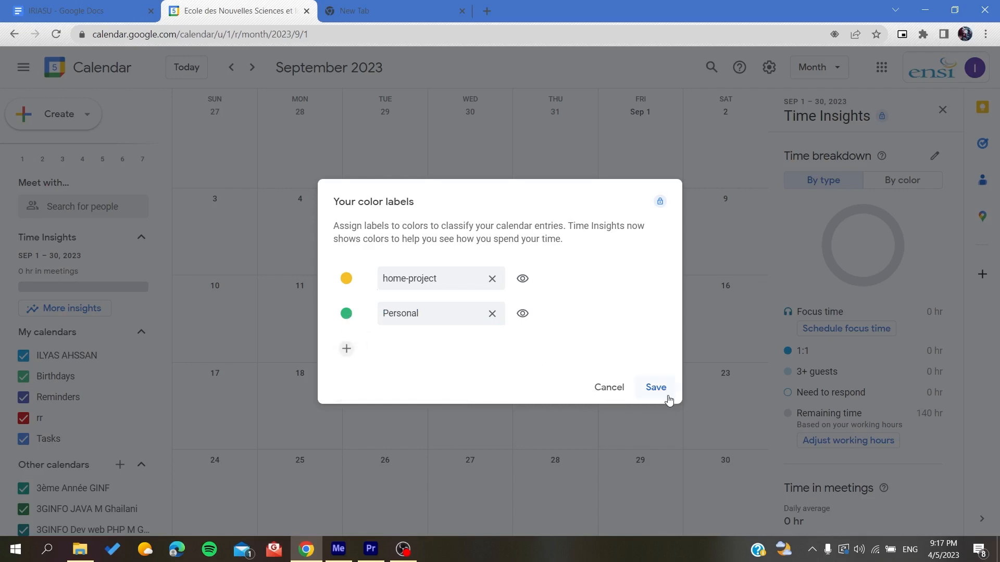
{"action": "left_click", "coordinate": [655, 387]}
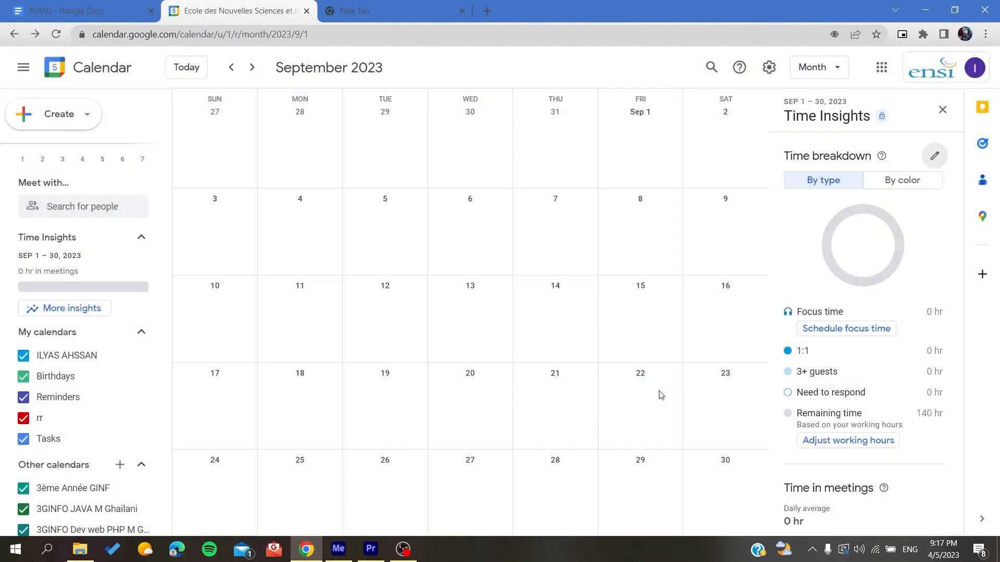
{"action": "left_click", "coordinate": [934, 155]}
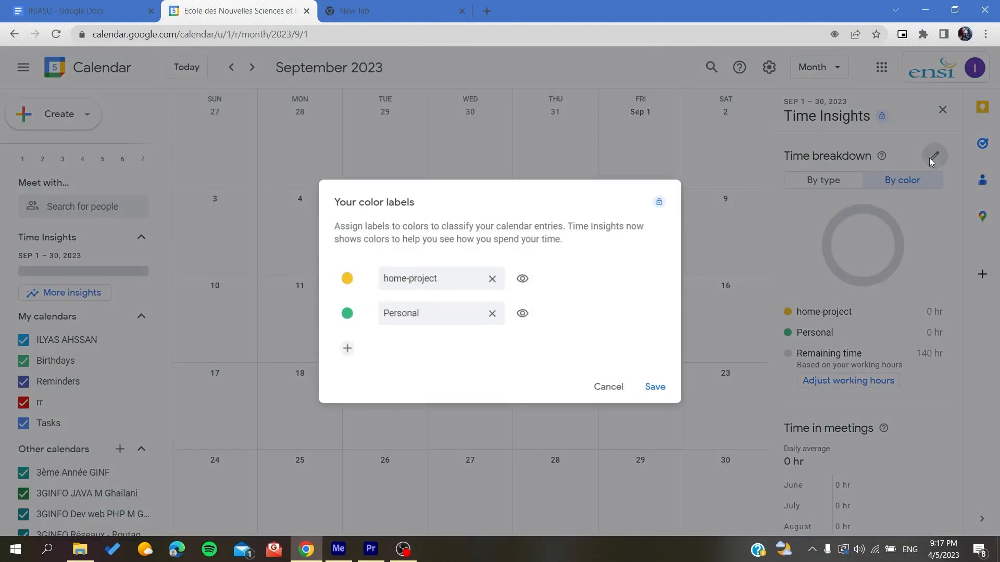
{"action": "left_click", "coordinate": [421, 278]}
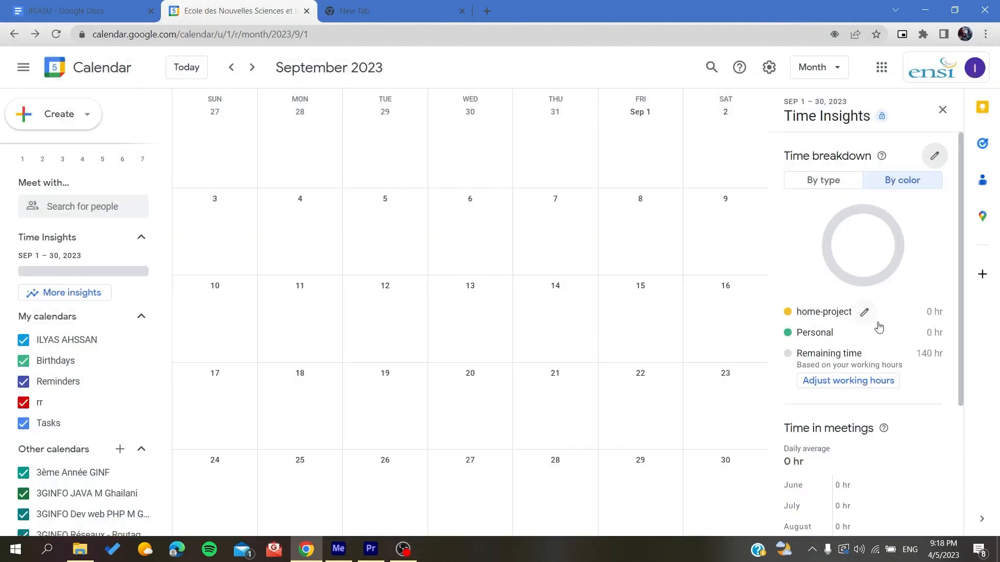
- Save an all-day event titled Event-1 on Tuesday, September 5, then view it
{"action": "left_click", "coordinate": [864, 312]}
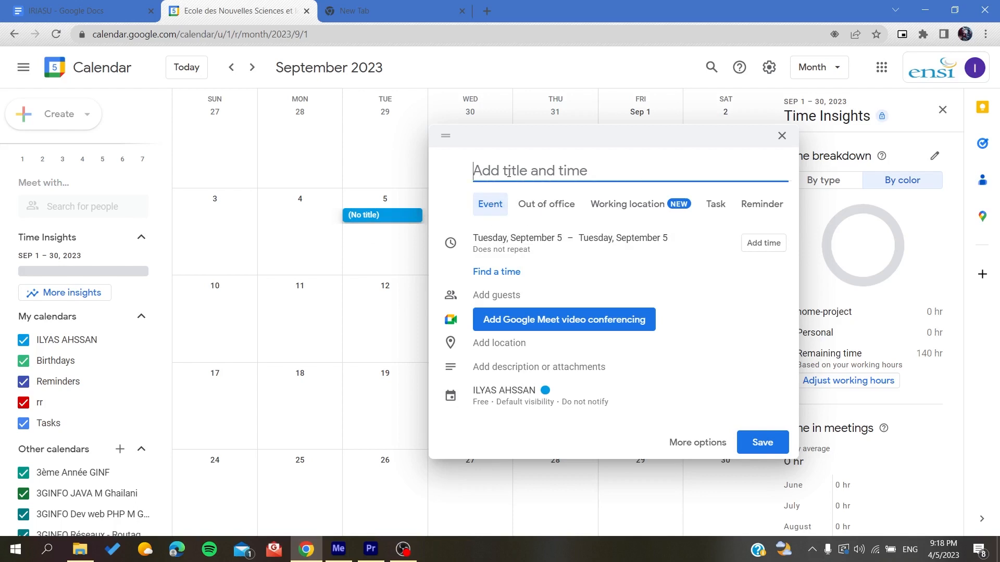
{"action": "type", "text": "Event"}
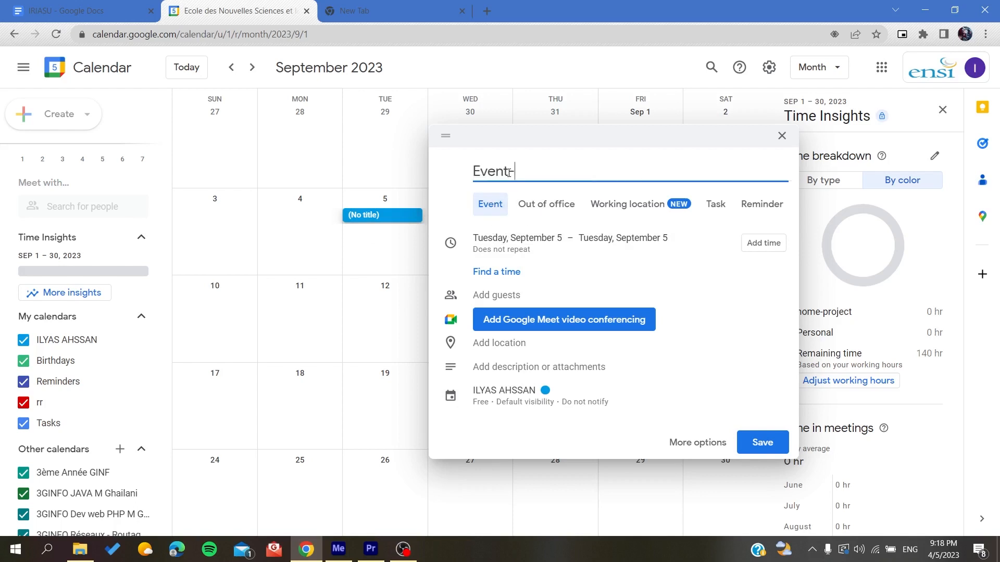
{"action": "type", "text": "1"}
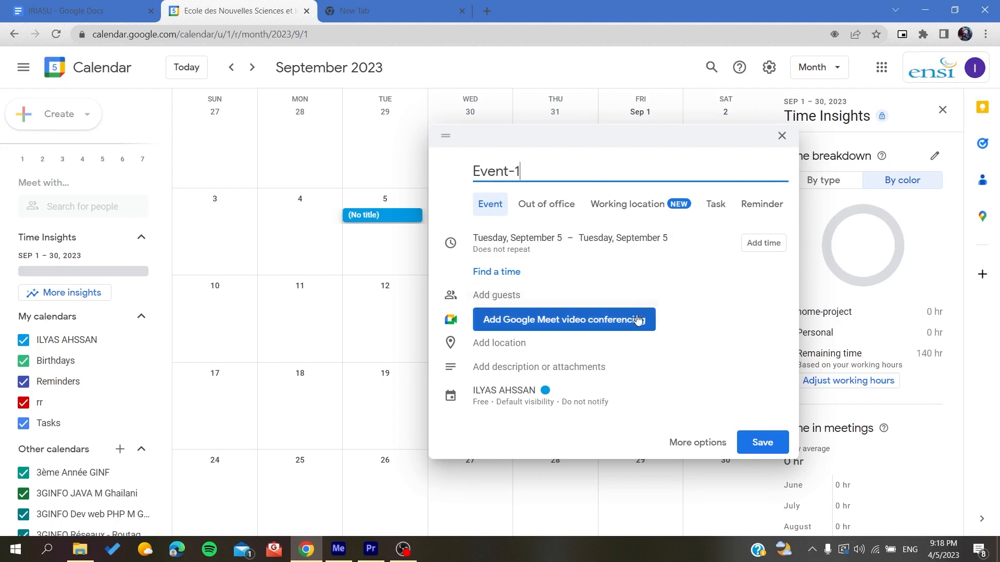
{"action": "left_click", "coordinate": [761, 442]}
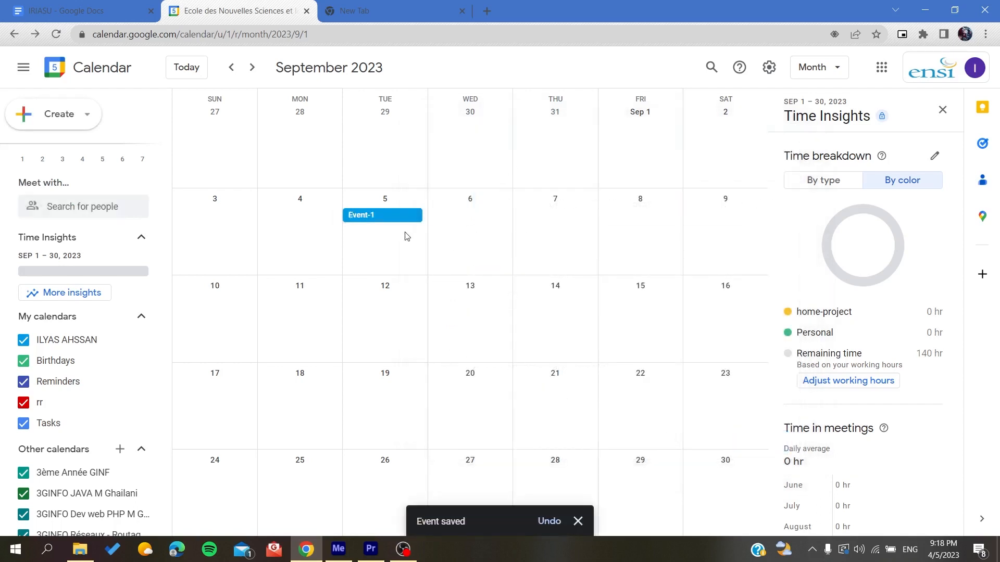
{"action": "left_click", "coordinate": [361, 215]}
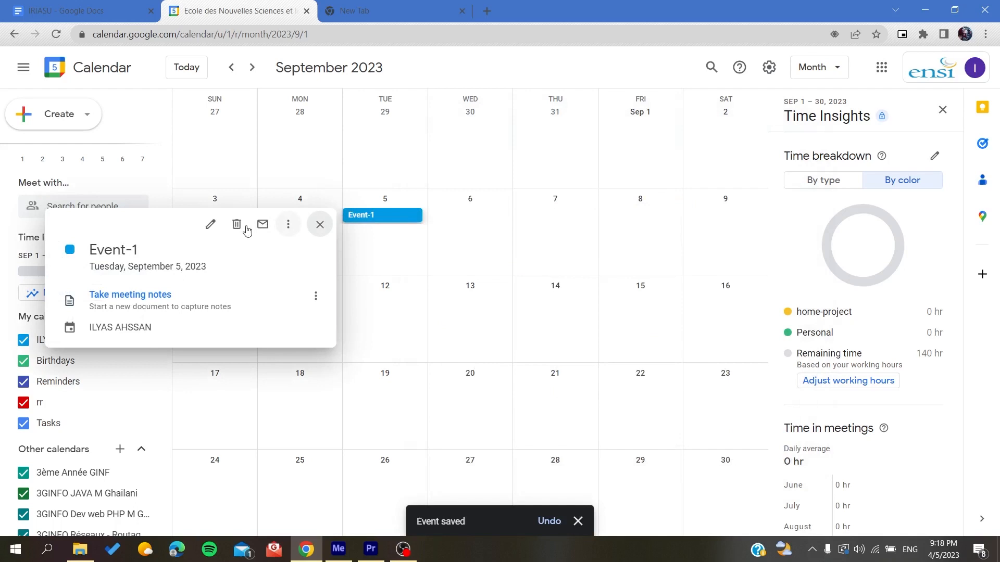
- Give Event-1 the yellow home-project color and save it
{"action": "left_click", "coordinate": [209, 224]}
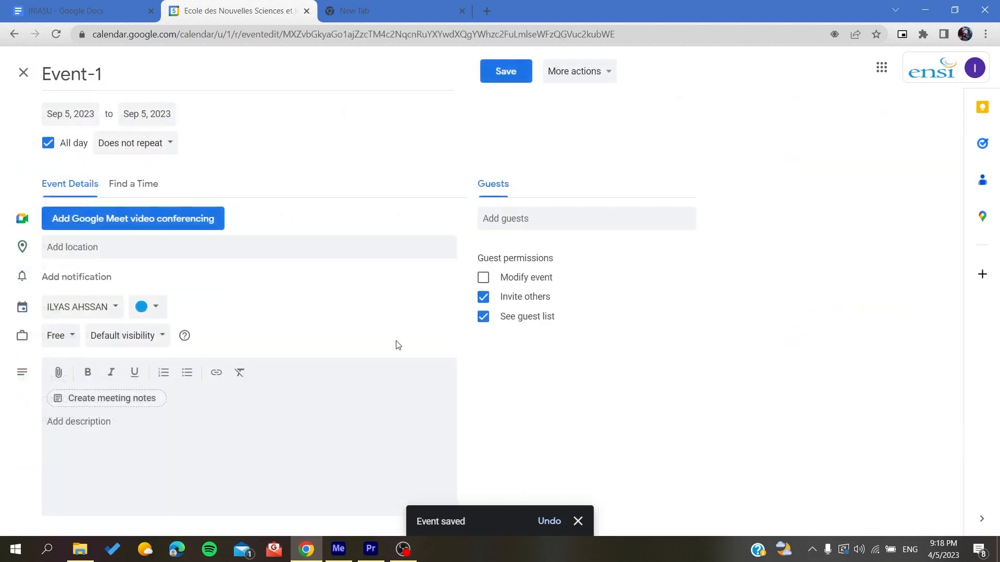
{"action": "mouse_move", "coordinate": [148, 307]}
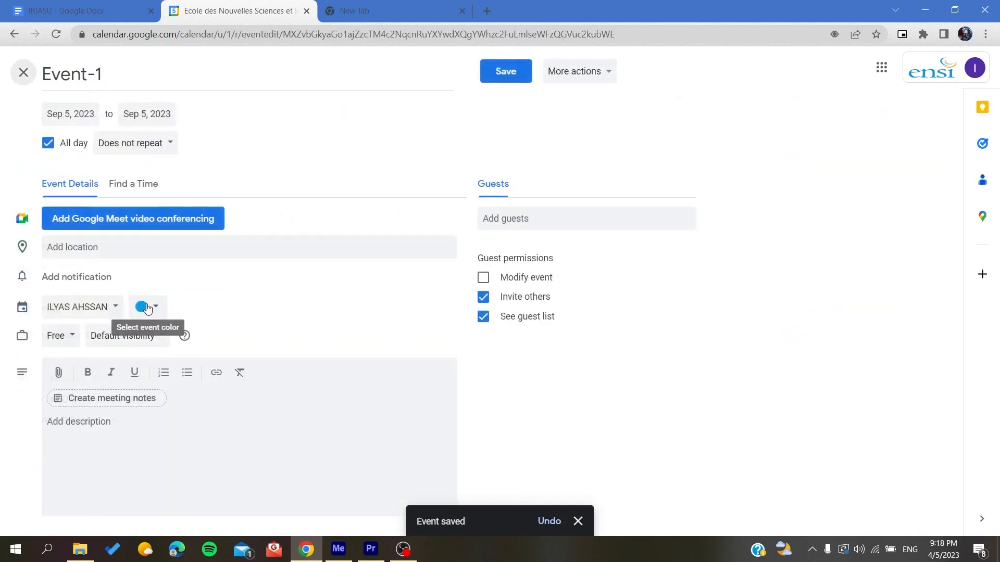
{"action": "left_click", "coordinate": [147, 307]}
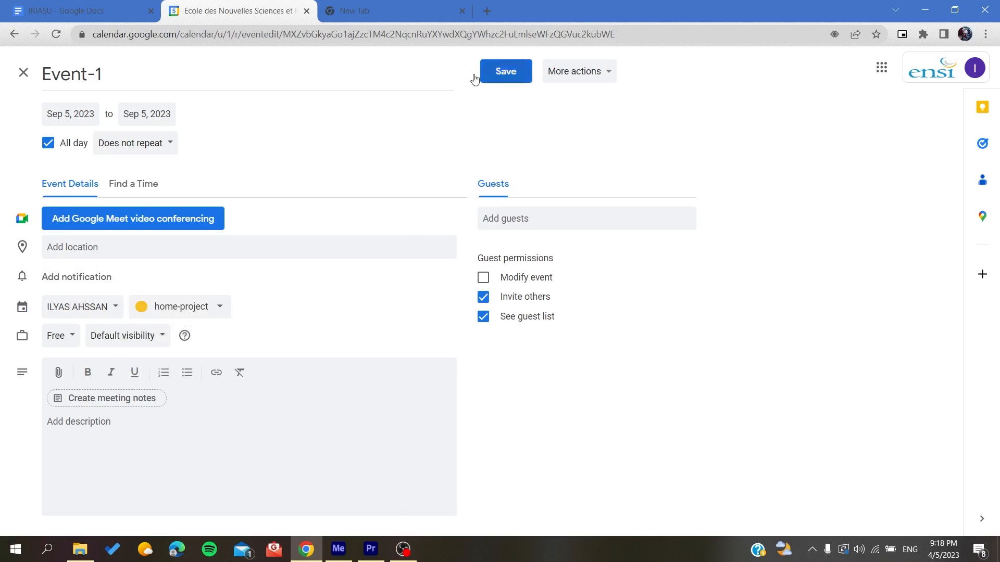
{"action": "left_click", "coordinate": [505, 71]}
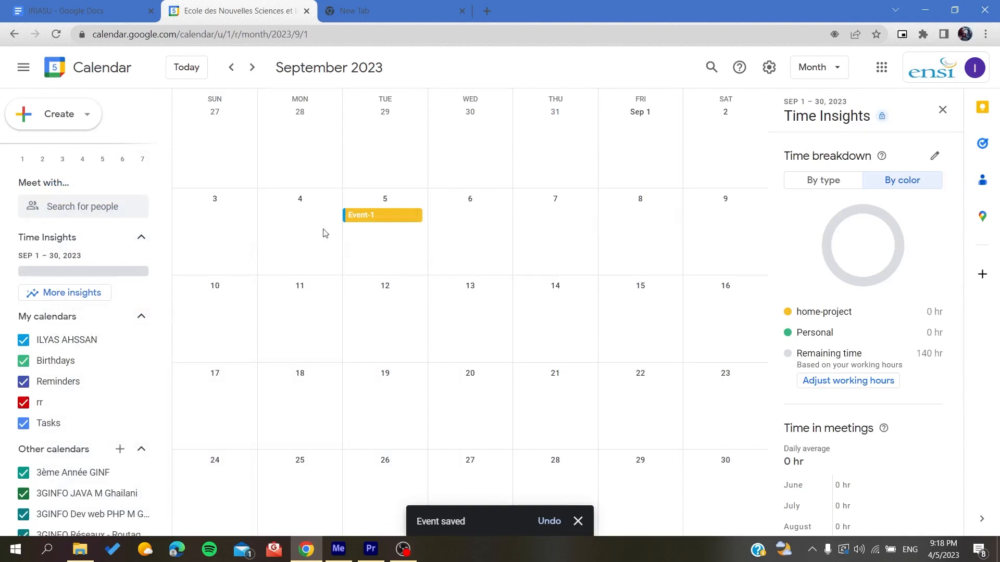
- Discard the accidental September 6 event draft and close the Time Insights panel
{"action": "left_click", "coordinate": [469, 214]}
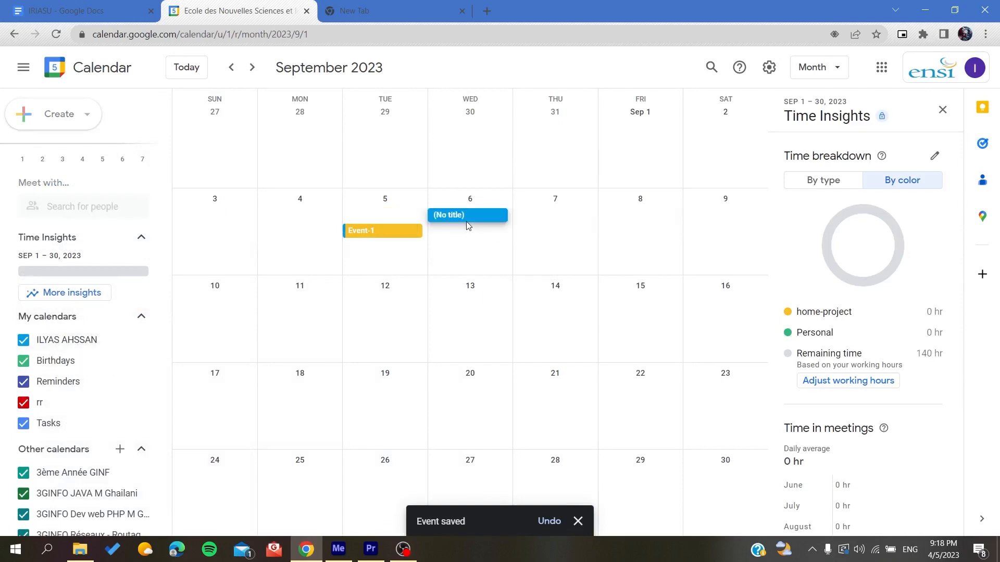
{"action": "left_click", "coordinate": [467, 215]}
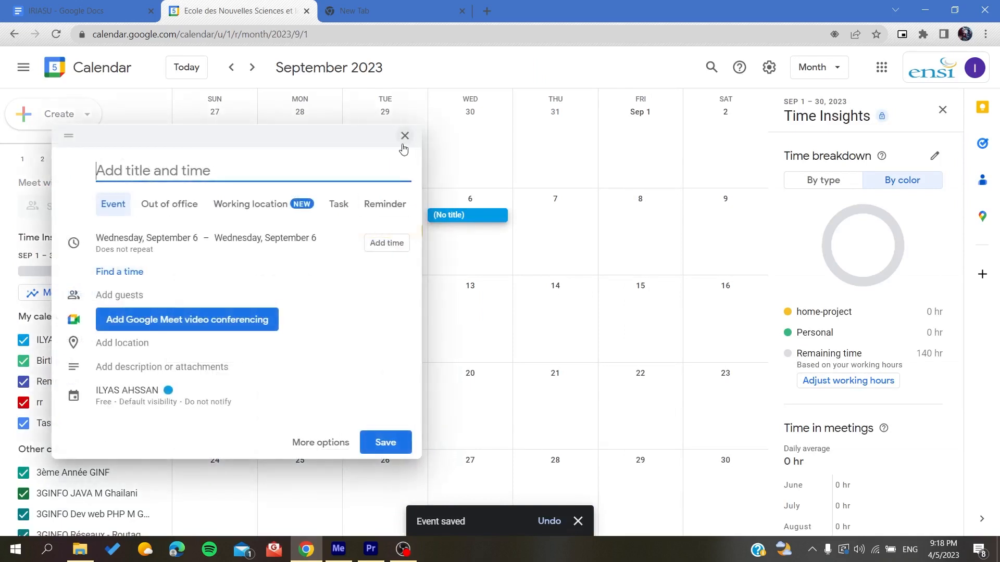
{"action": "left_click", "coordinate": [404, 136]}
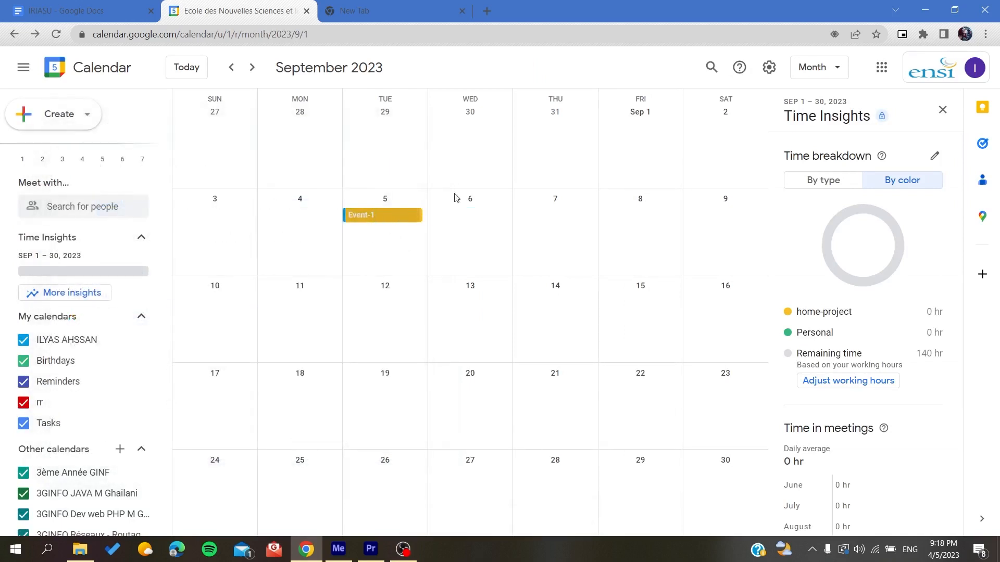
{"action": "left_click", "coordinate": [942, 108]}
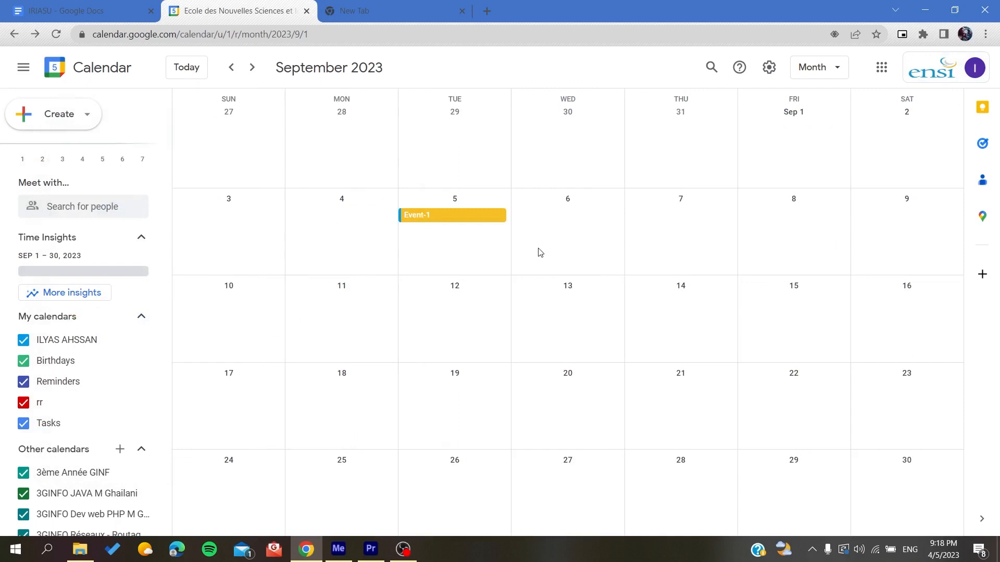